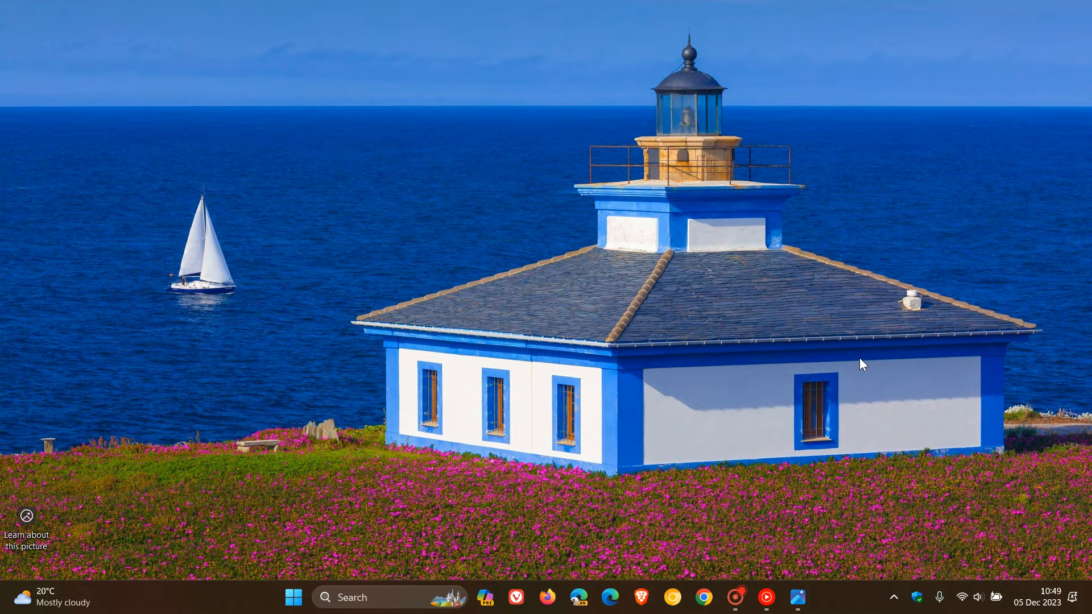
# Open Windows Settings on its Home page from the Start menu's pinned apps
pyautogui.click(292, 597)
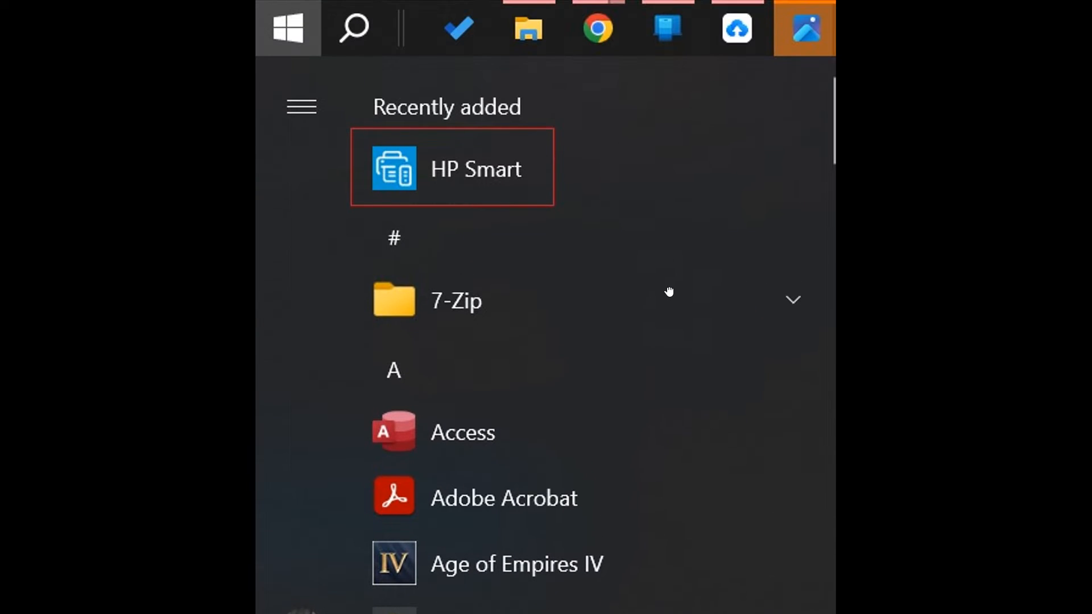
pyautogui.moveTo(711, 180)
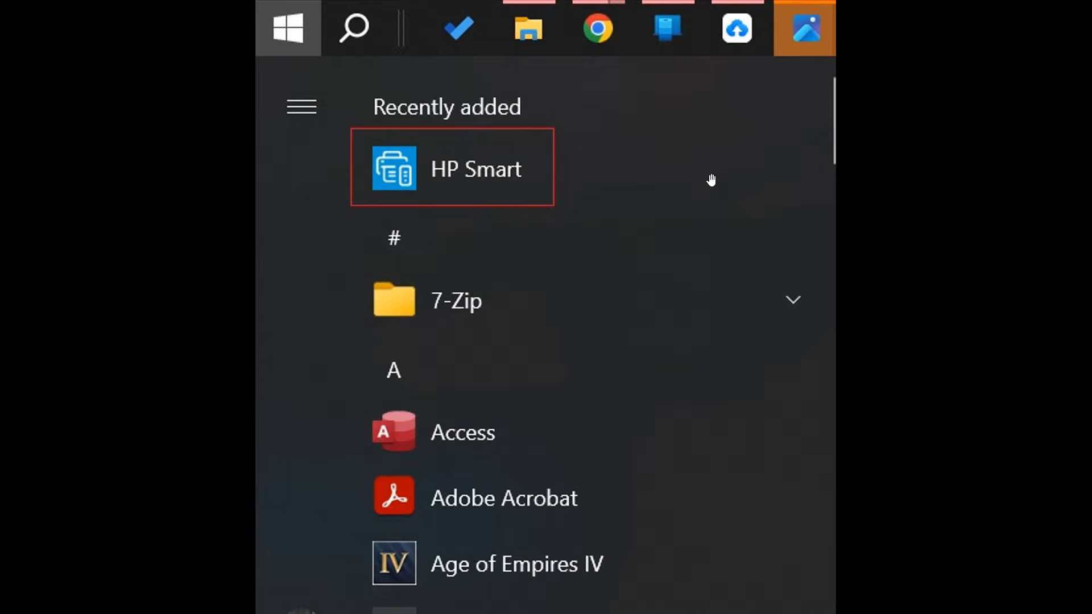
pyautogui.moveTo(701, 166)
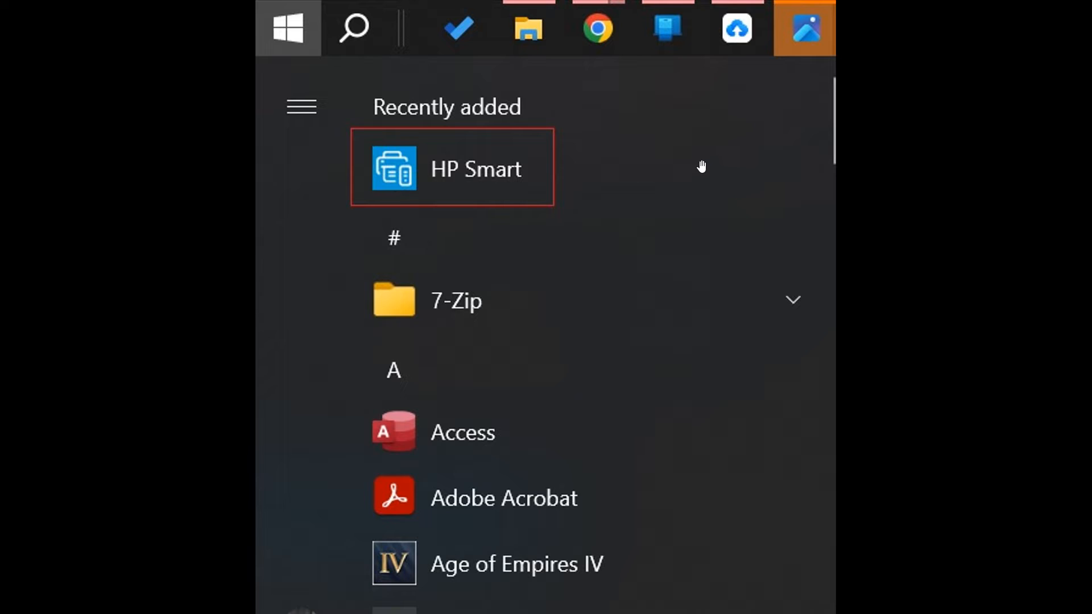
pyautogui.moveTo(698, 164)
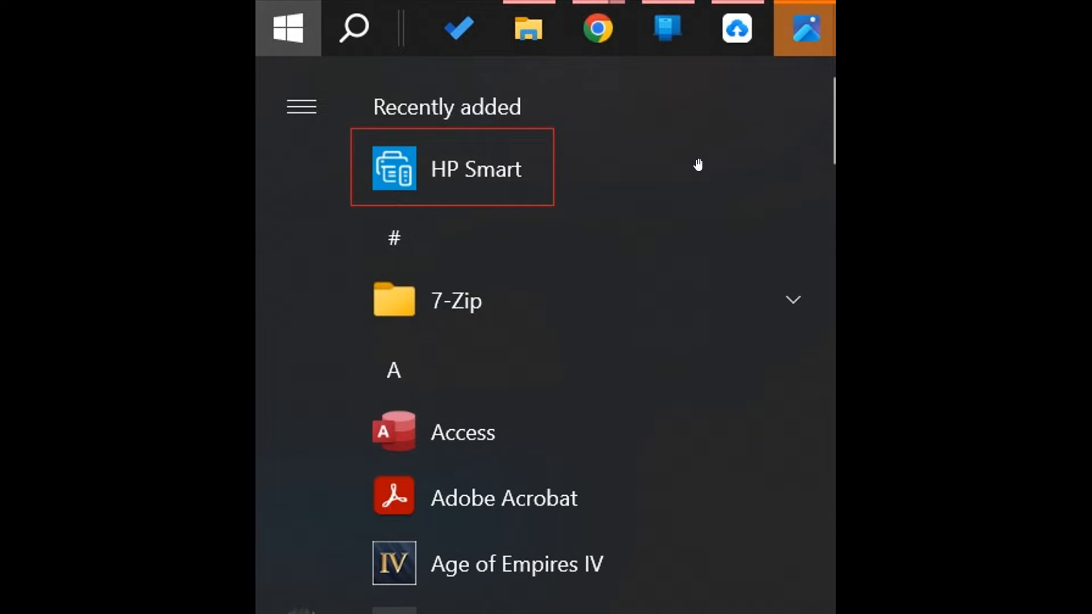
pyautogui.moveTo(997, 105)
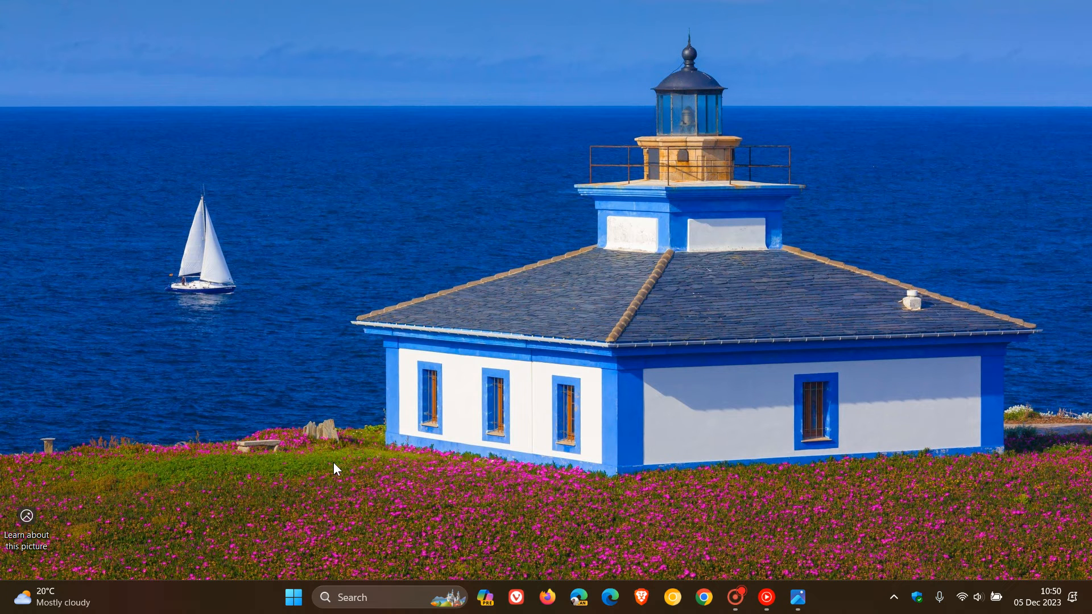
pyautogui.click(294, 597)
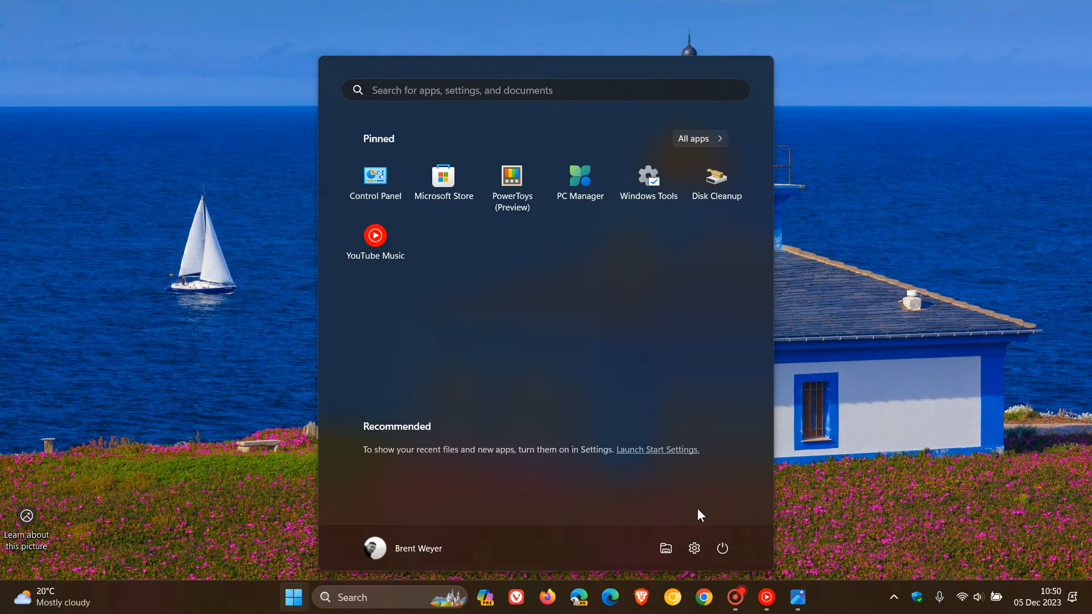
pyautogui.moveTo(694, 548)
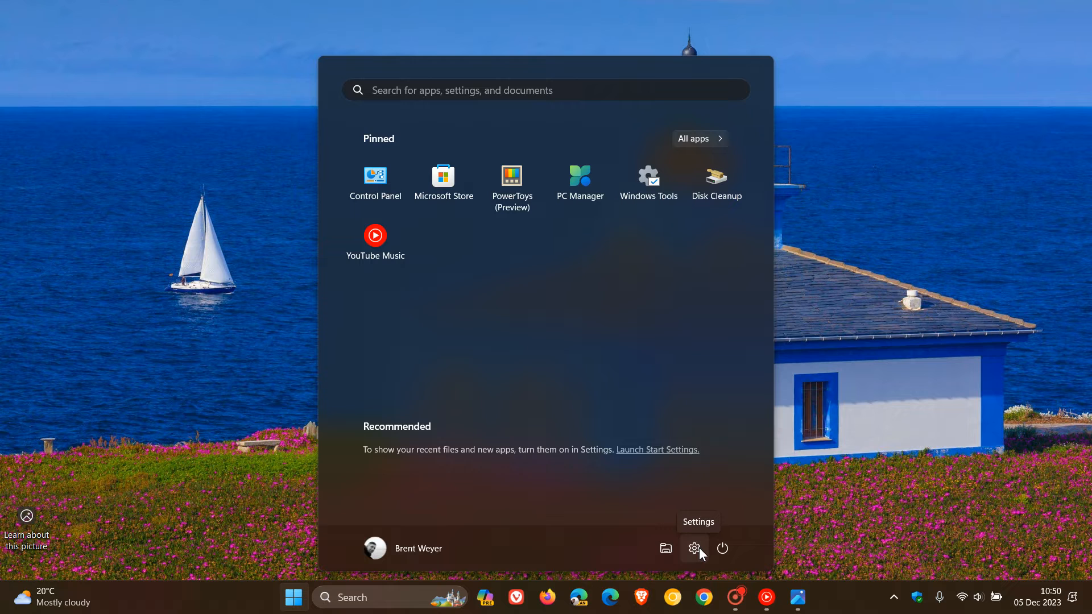
pyautogui.click(694, 548)
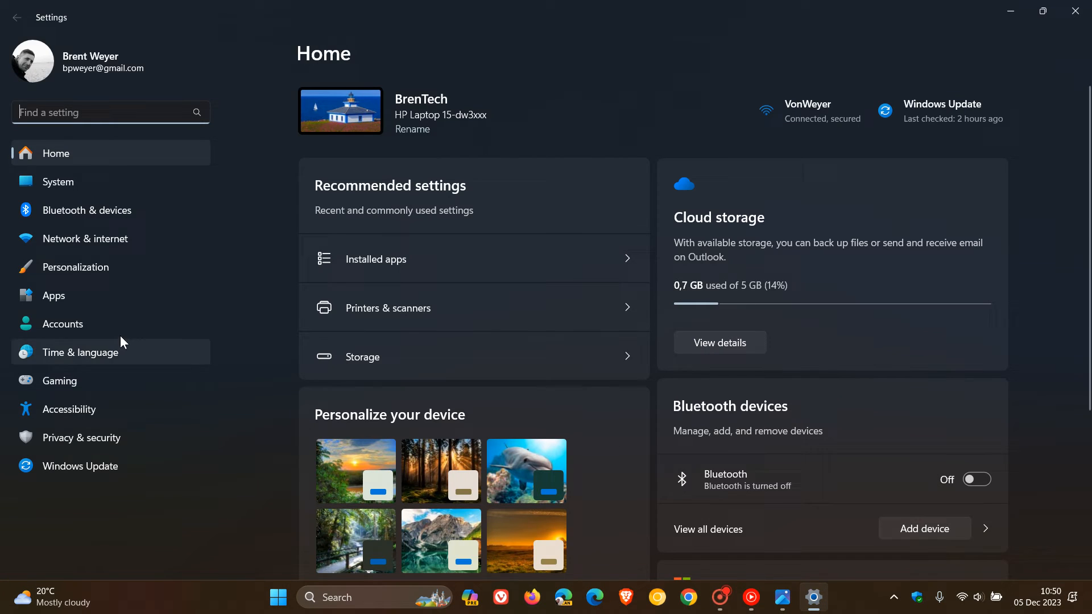
# Navigate Bluetooth & devices > Printers & scanners to the Microsoft Print to PDF page, then return to Start
pyautogui.click(88, 210)
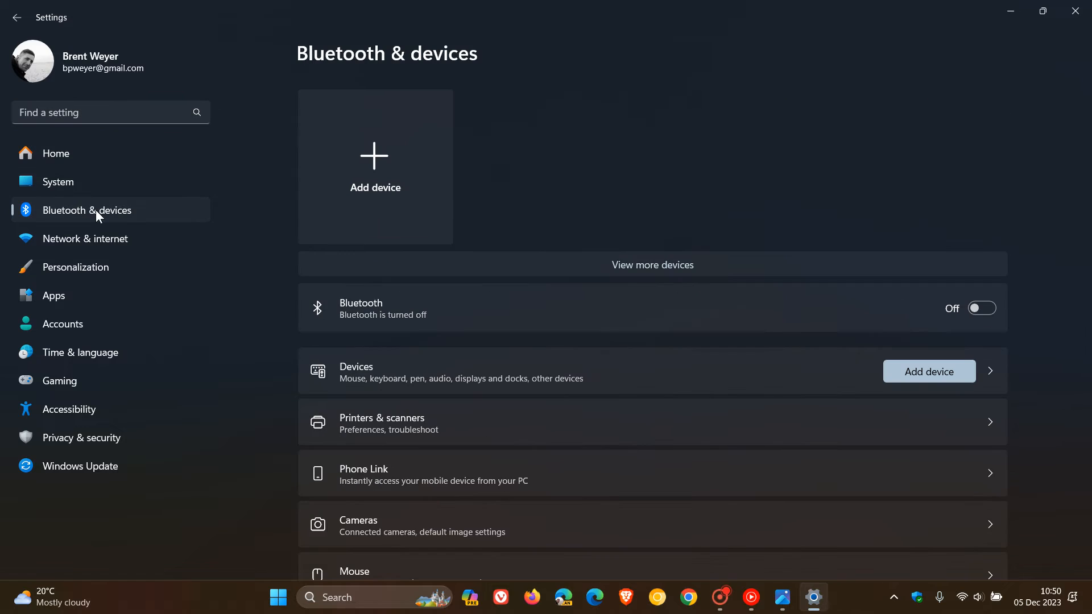
pyautogui.scroll(-3)
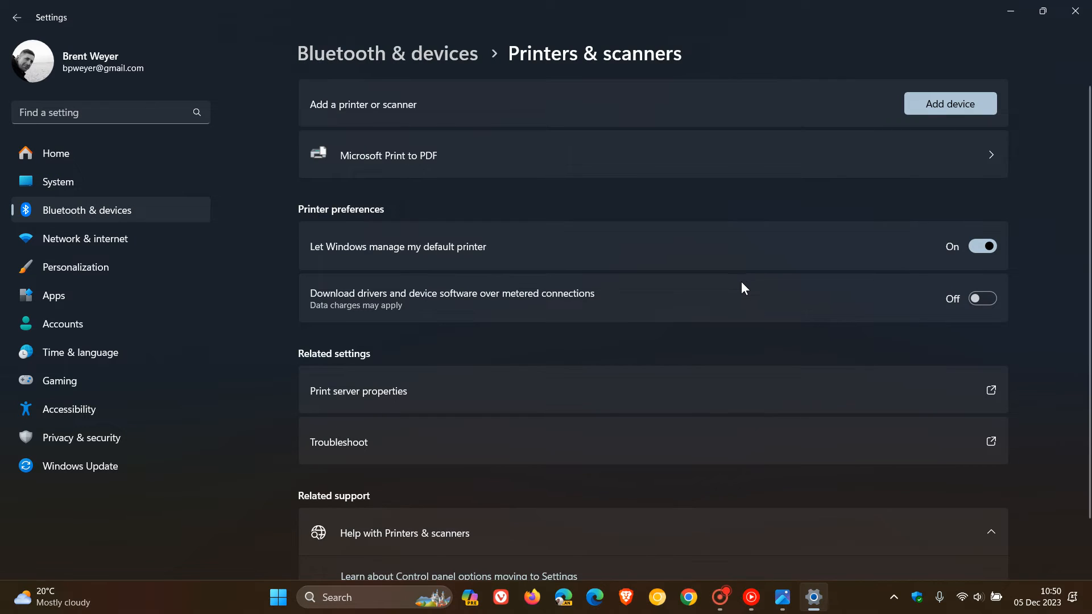
pyautogui.click(388, 156)
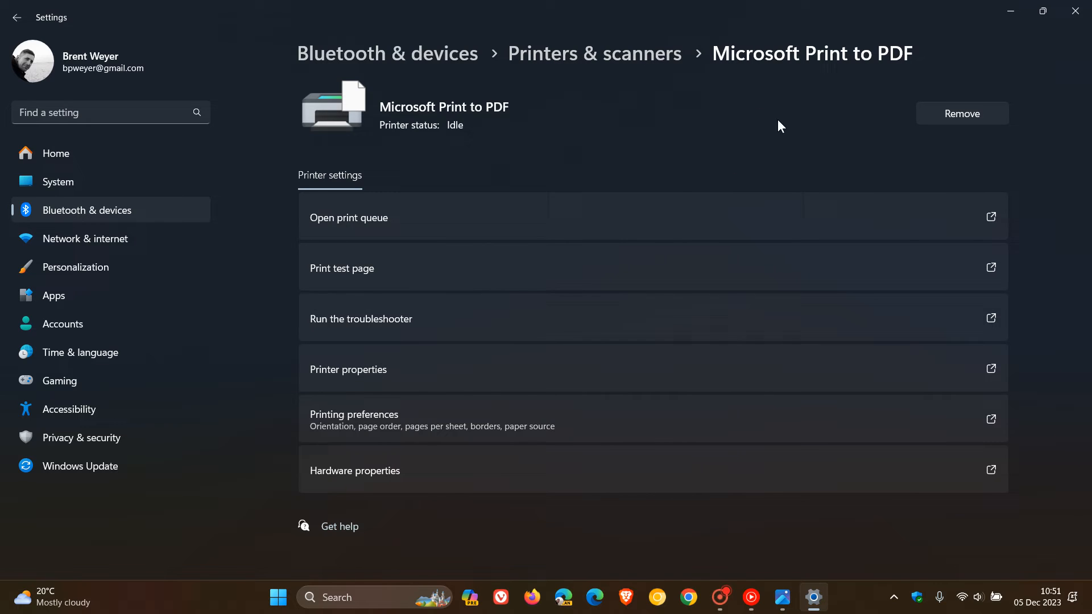
pyautogui.moveTo(736, 118)
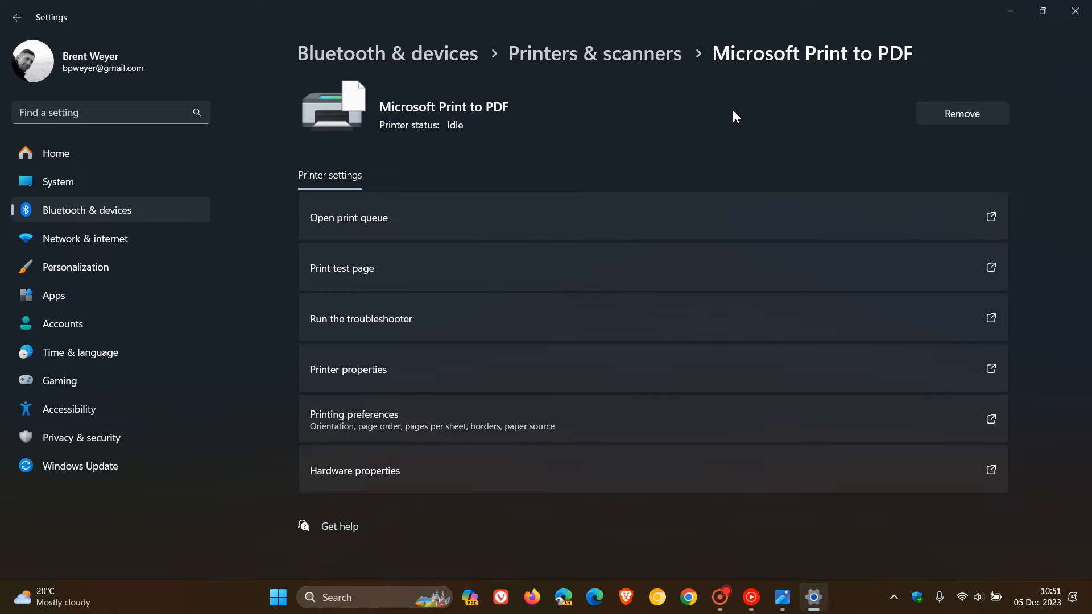
pyautogui.moveTo(791, 122)
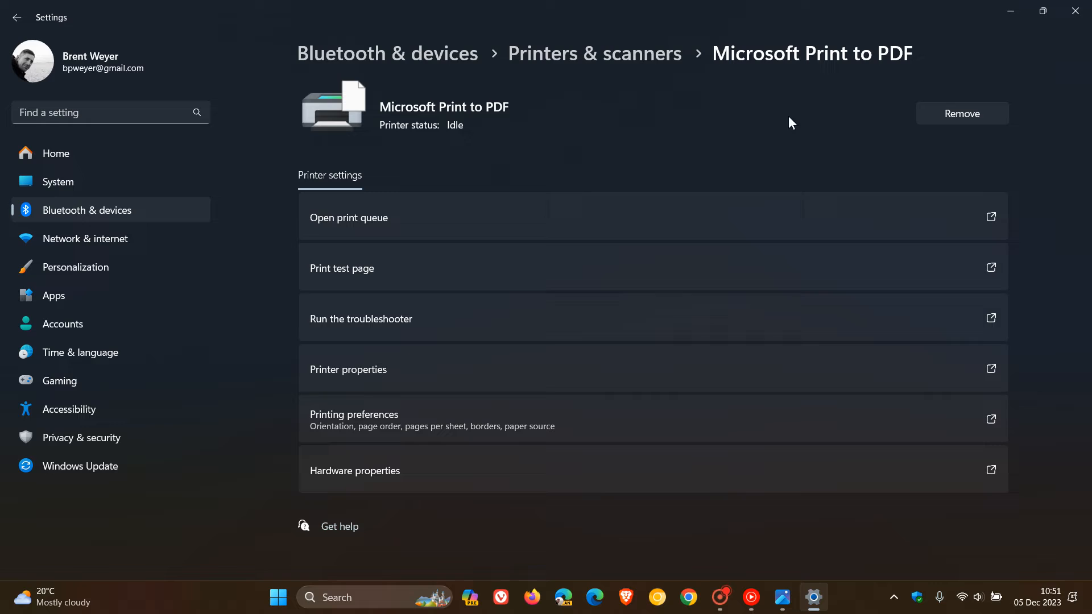
pyautogui.moveTo(679, 139)
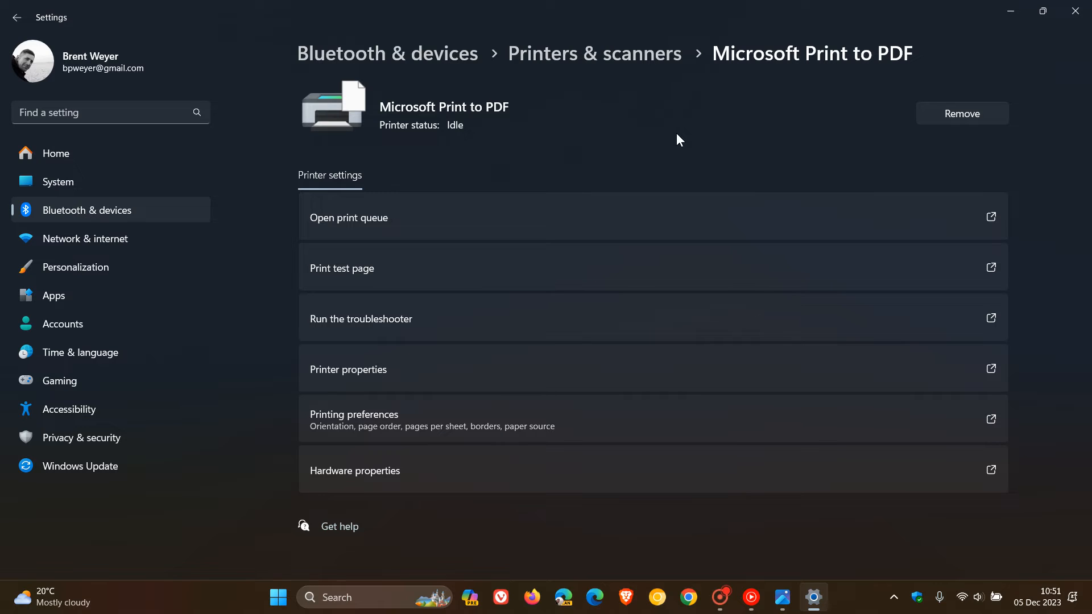
pyautogui.moveTo(703, 130)
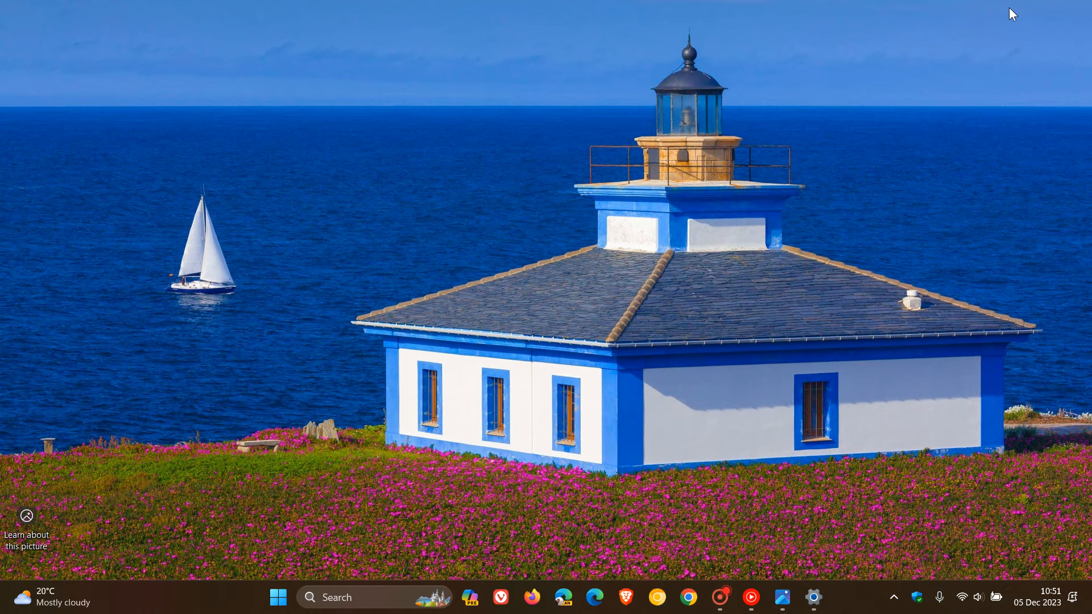
pyautogui.moveTo(808, 536)
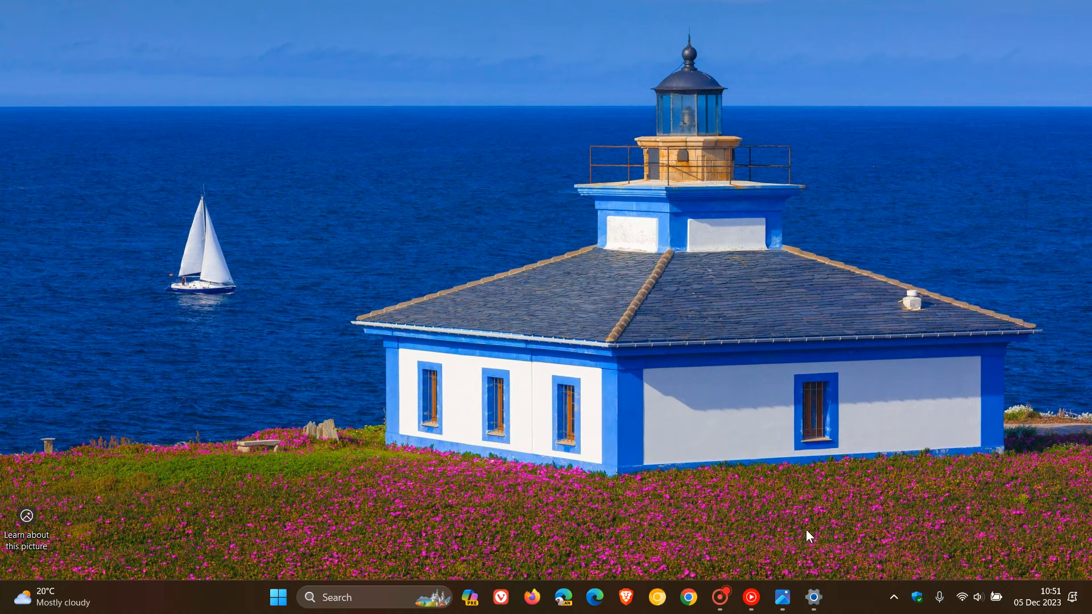
pyautogui.click(279, 597)
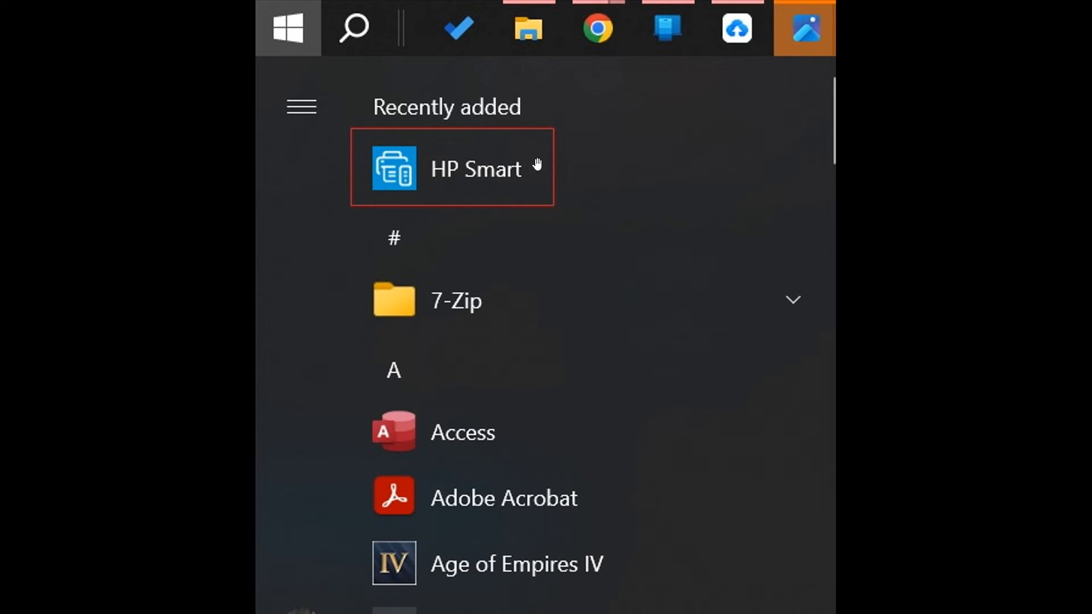
pyautogui.moveTo(712, 198)
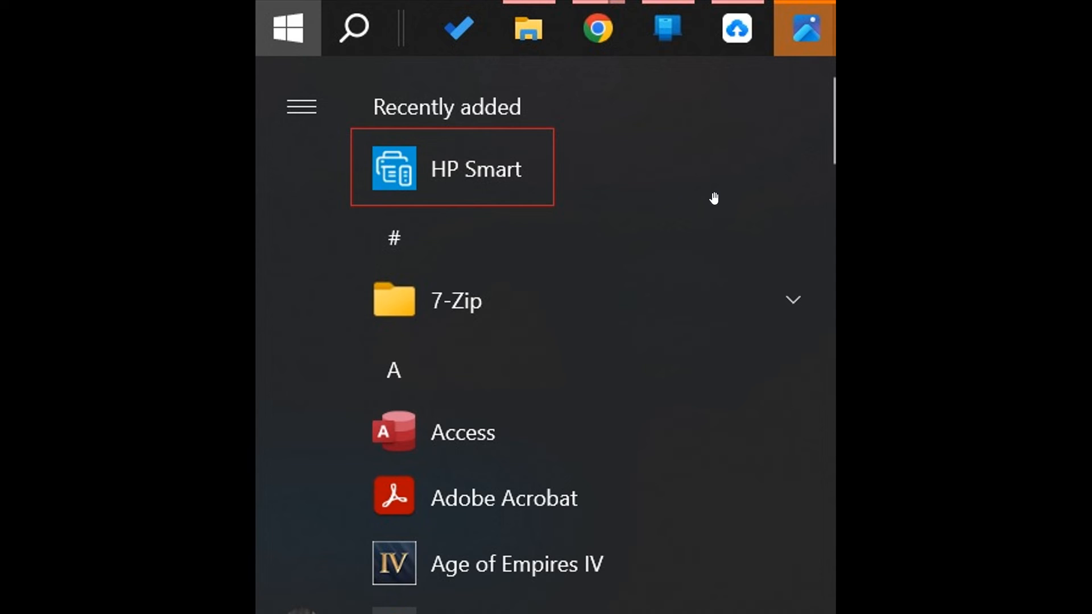
pyautogui.moveTo(683, 200)
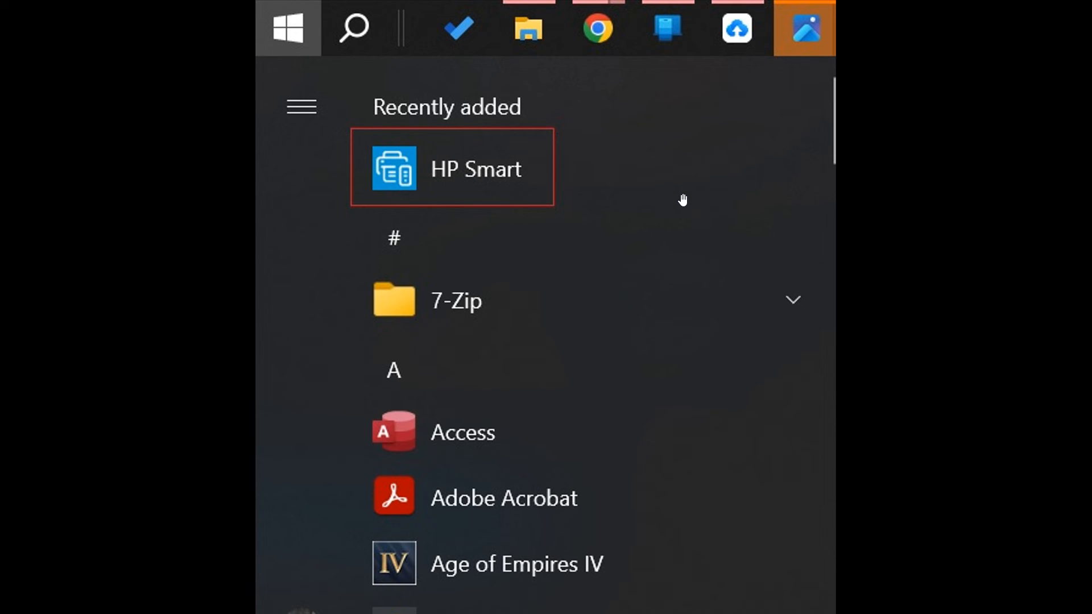
pyautogui.moveTo(649, 200)
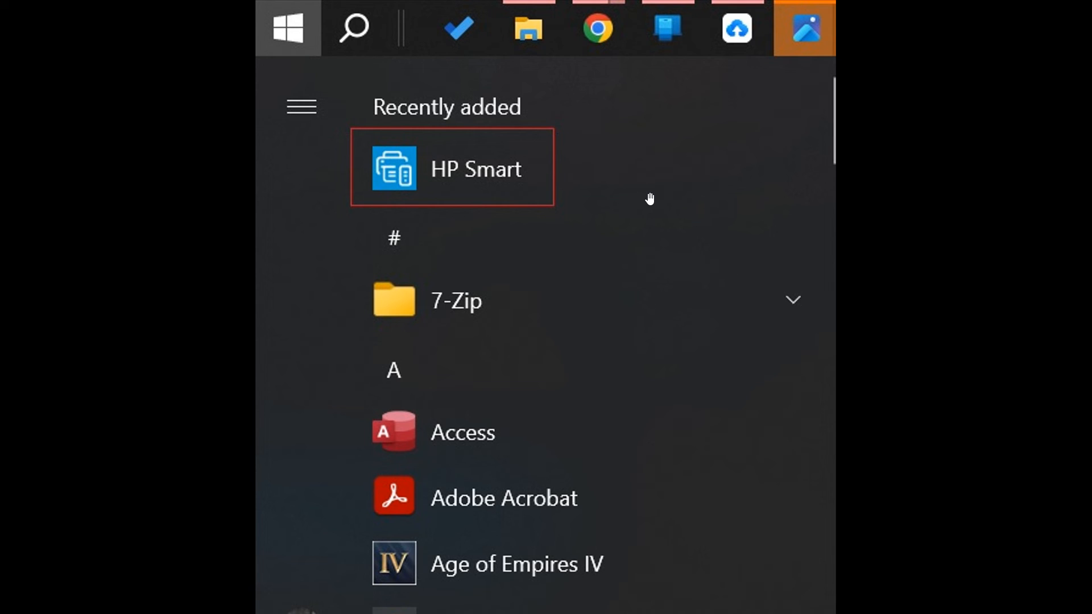
pyautogui.moveTo(497, 163)
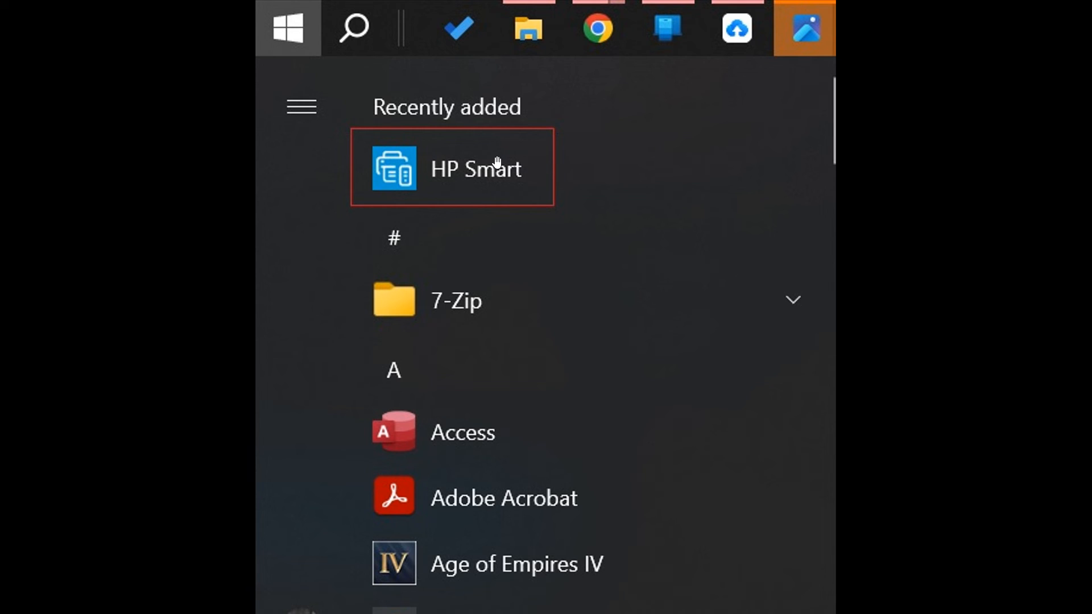
pyautogui.moveTo(1043, 200)
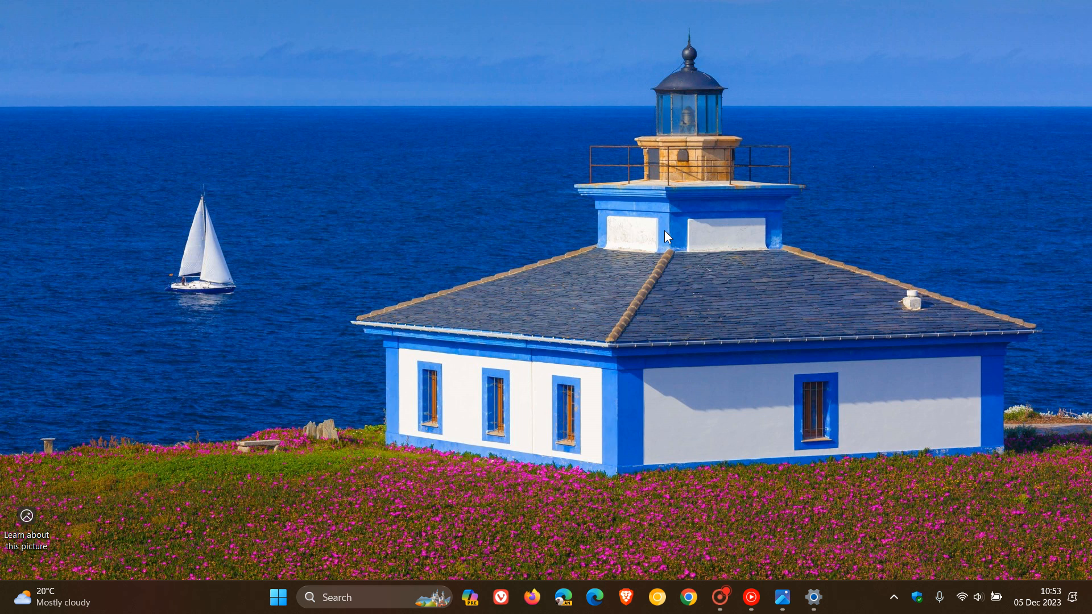
pyautogui.moveTo(741, 345)
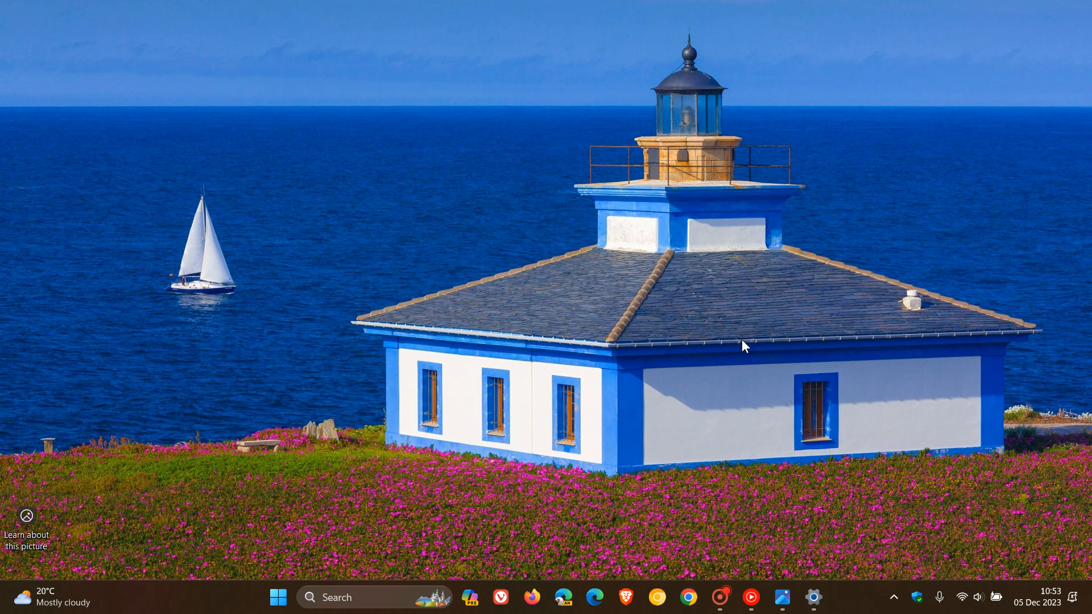
pyautogui.click(279, 597)
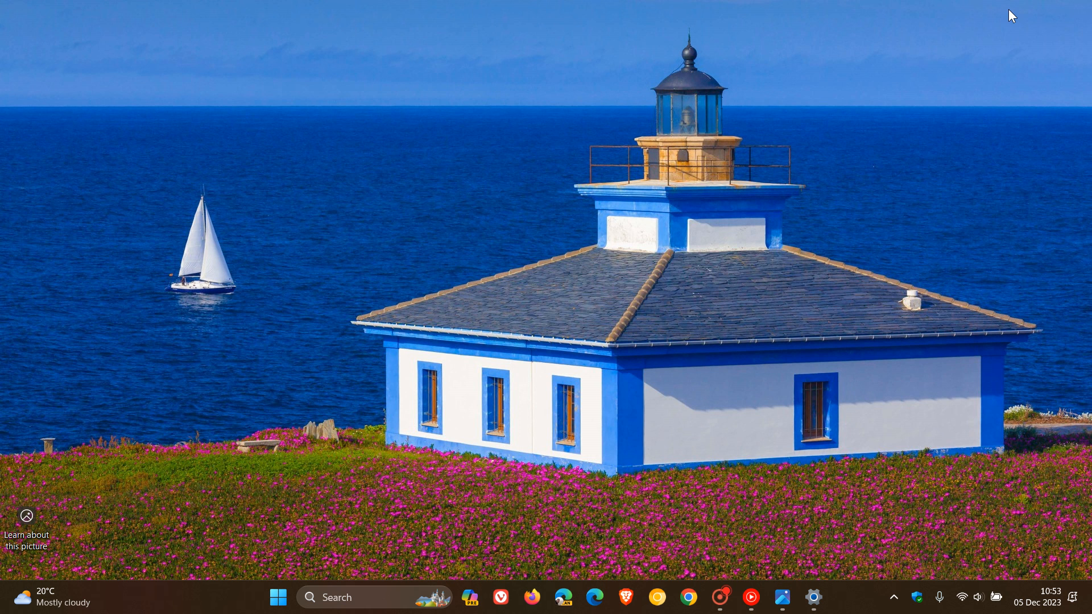
pyautogui.moveTo(635, 167)
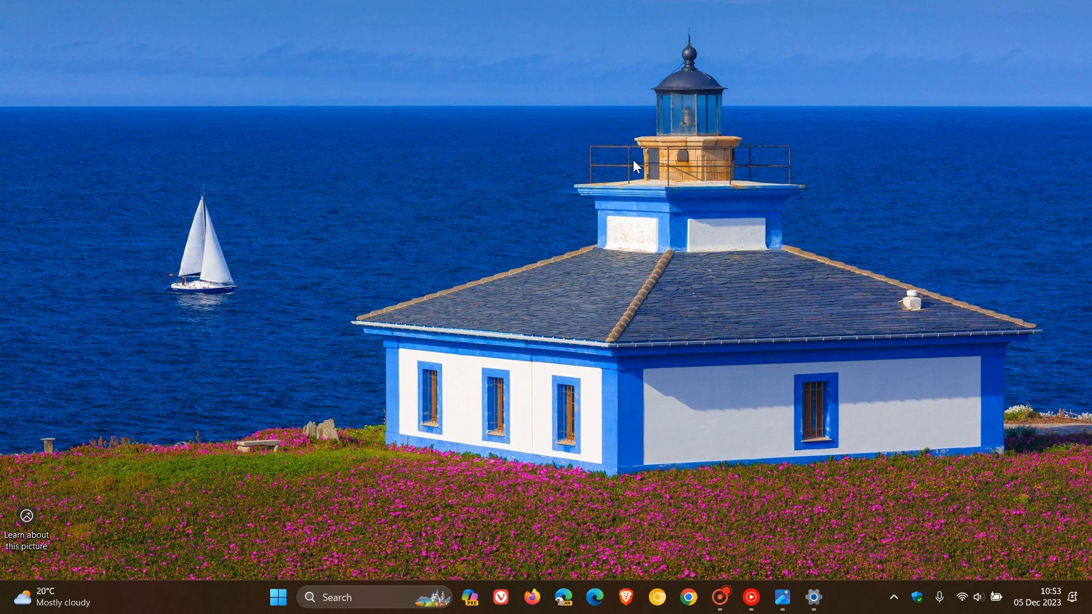